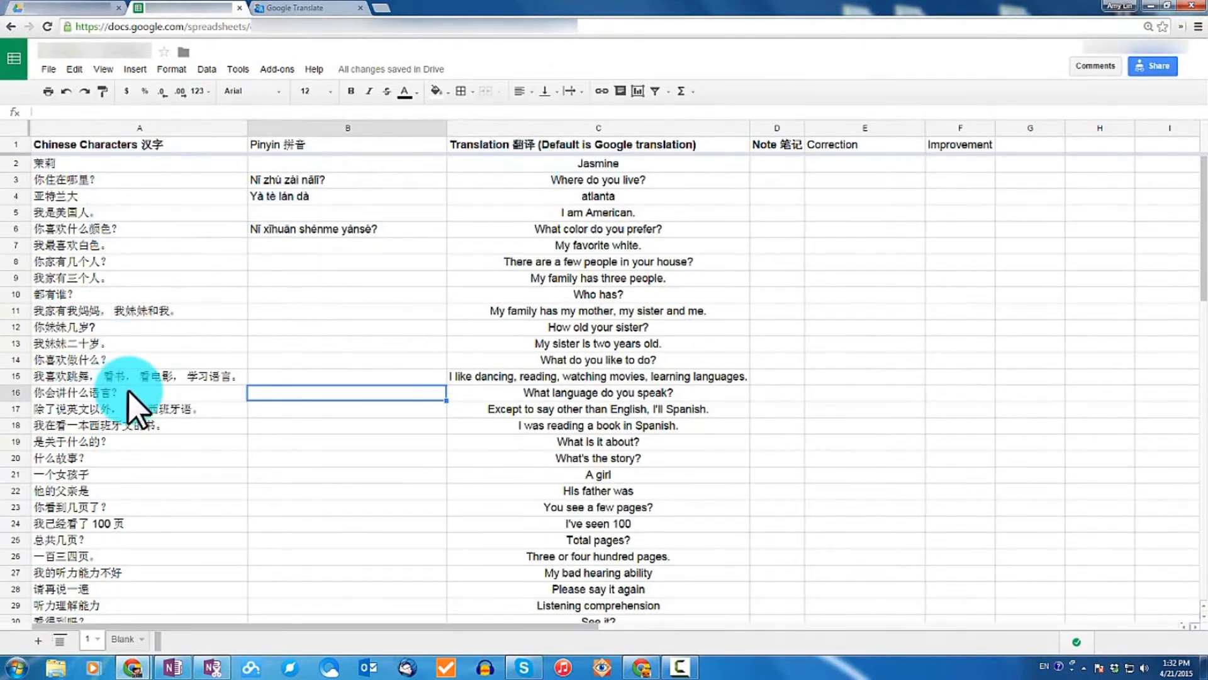
Copy the Chinese sentences in A2:A86 and switch to the Google Translate tab.
click(139, 163)
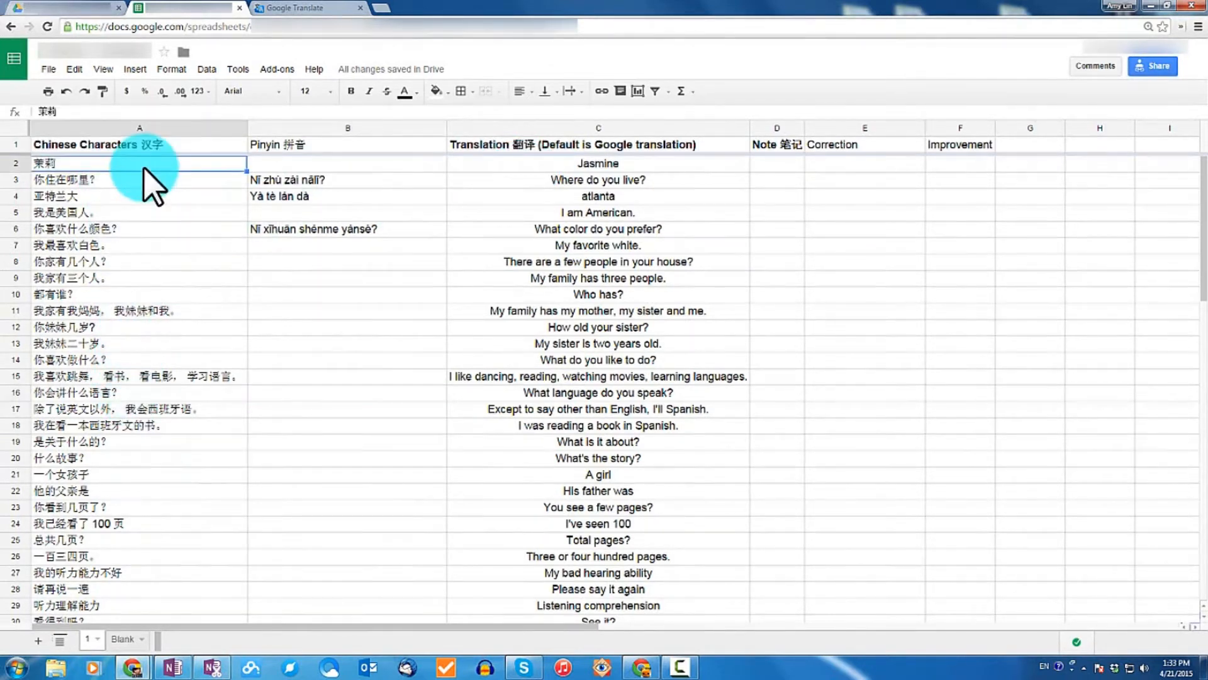
mouse_move(108, 243)
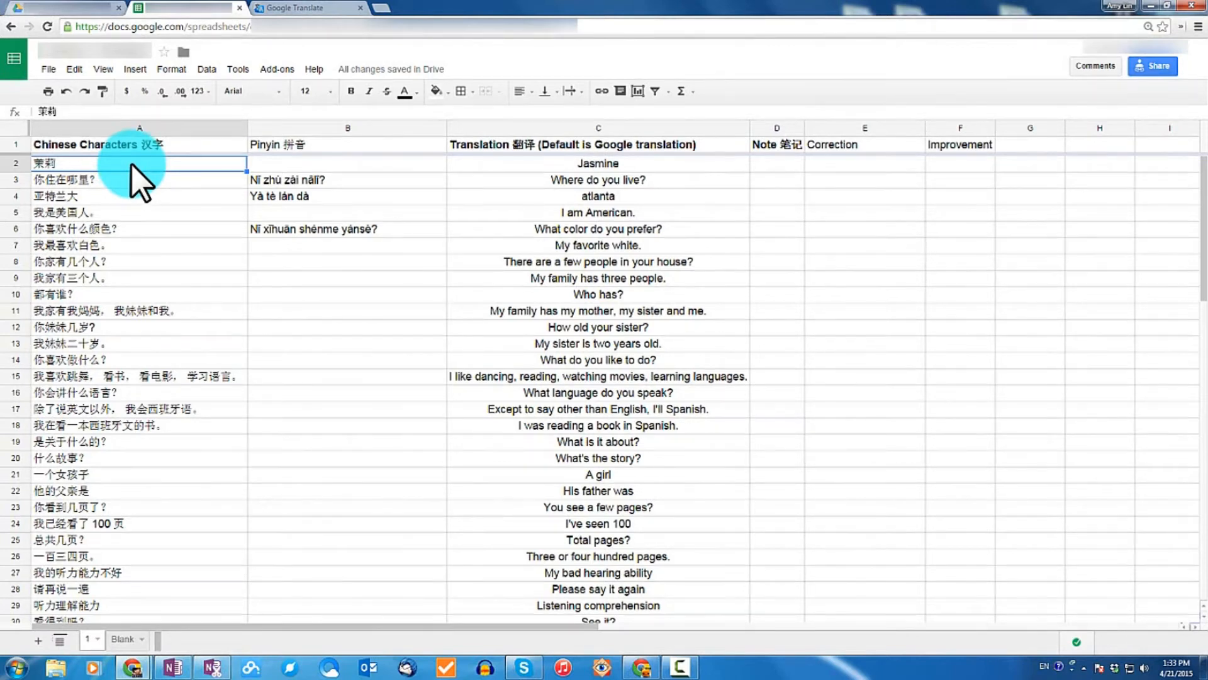
scroll(down, 3)
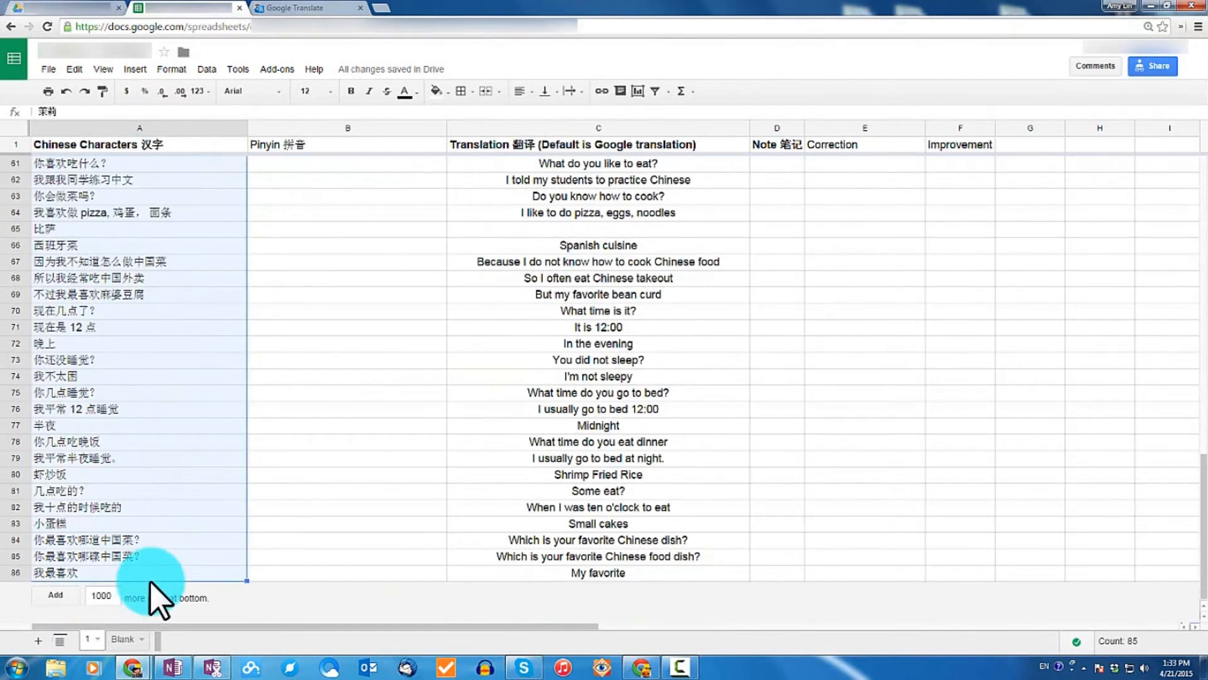
key(ctrl+c)
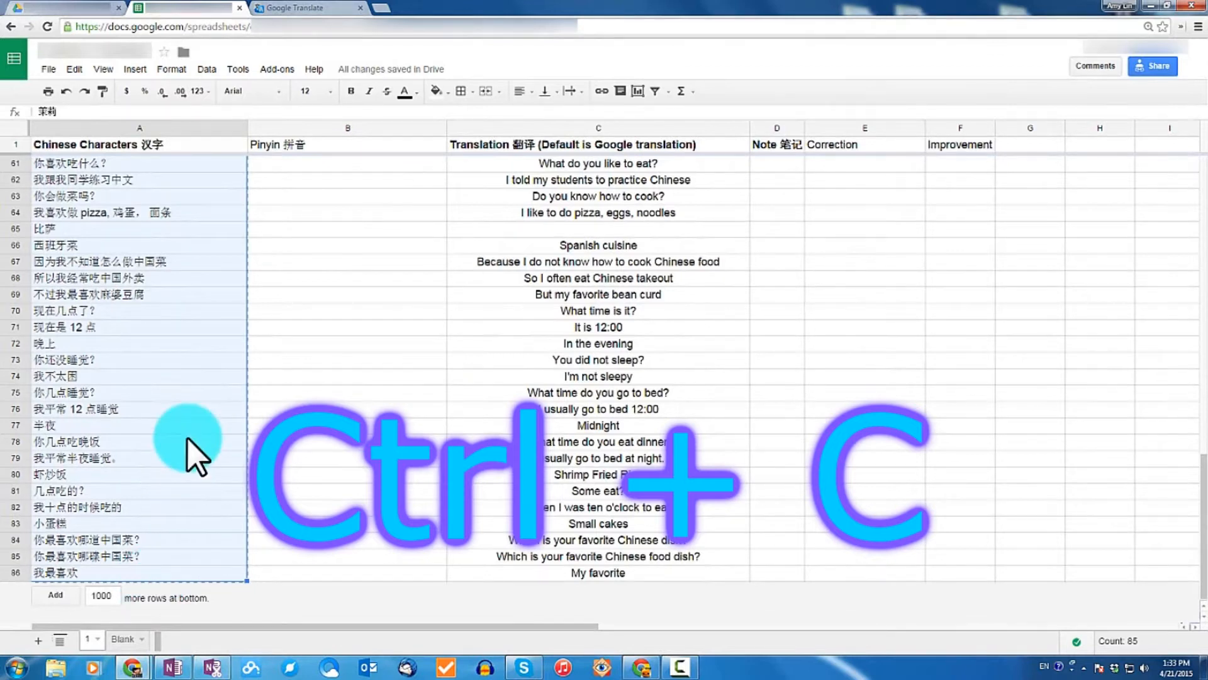
mouse_move(197, 382)
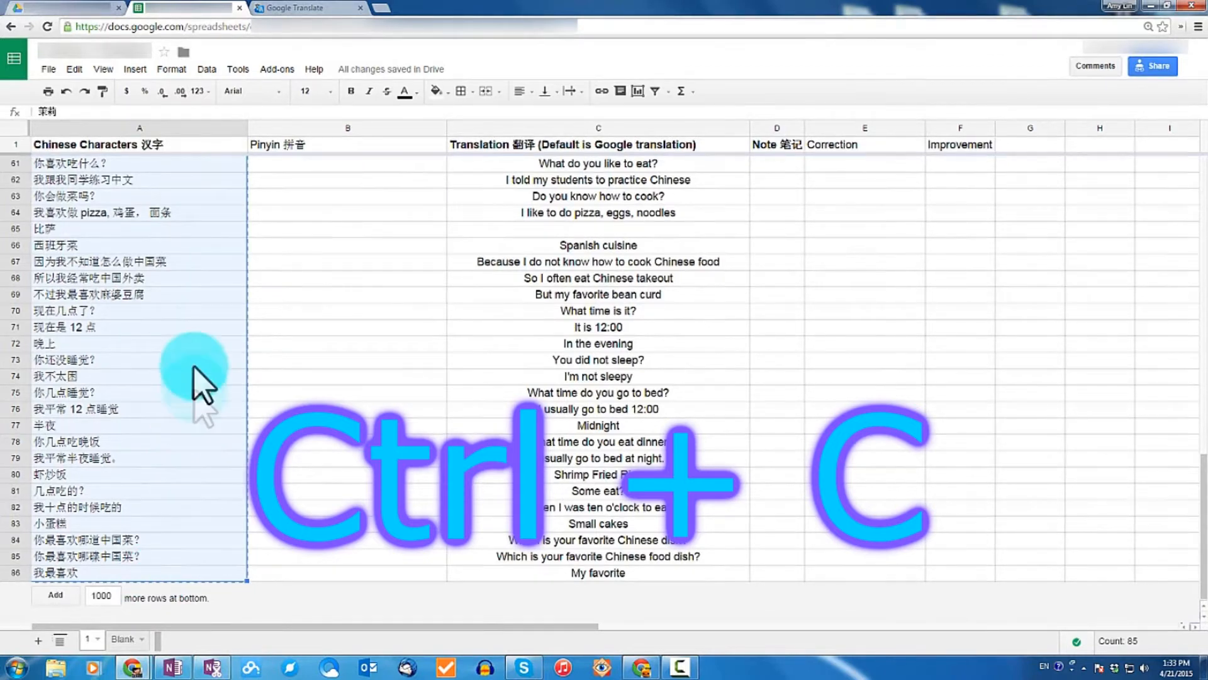
click(305, 7)
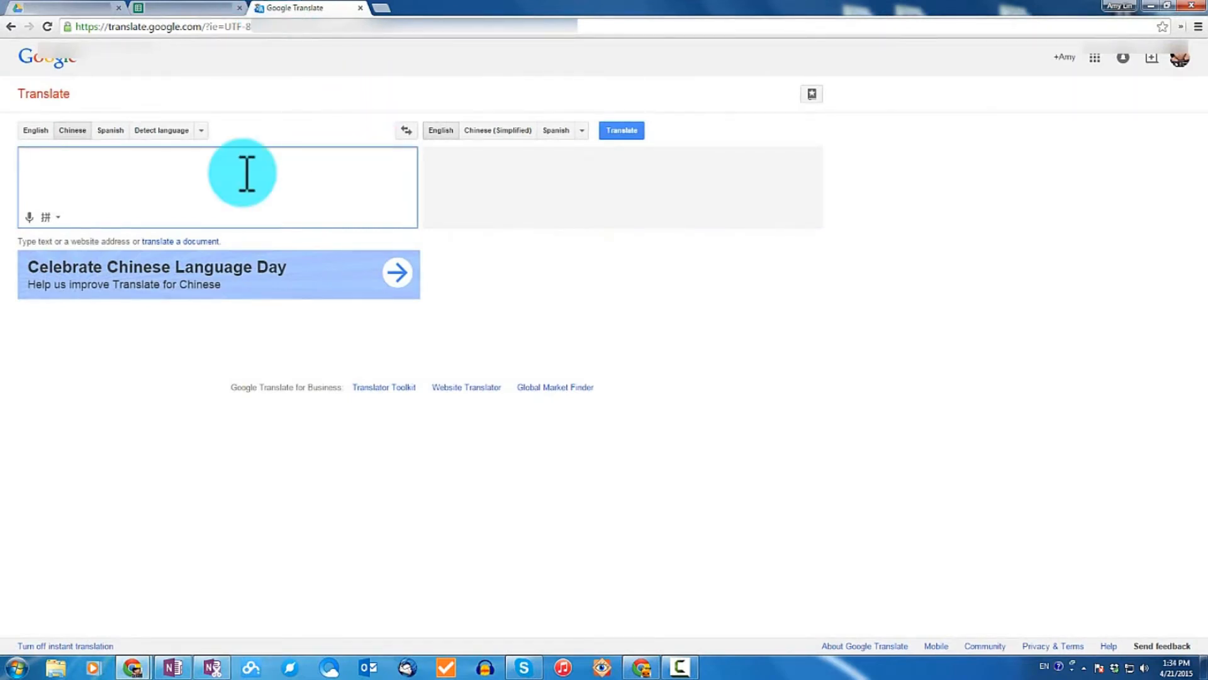
Translate the pasted Chinese sentences and copy the pinyin romanization shown below the input.
key(ctrl+v)
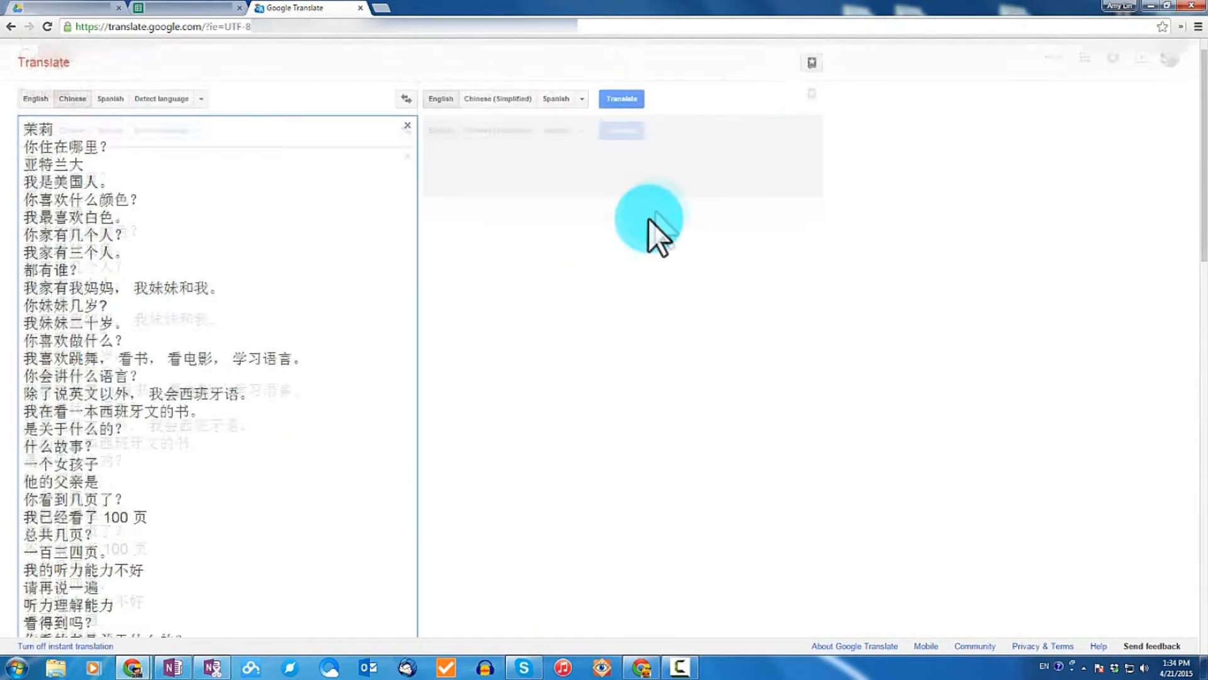
click(621, 129)
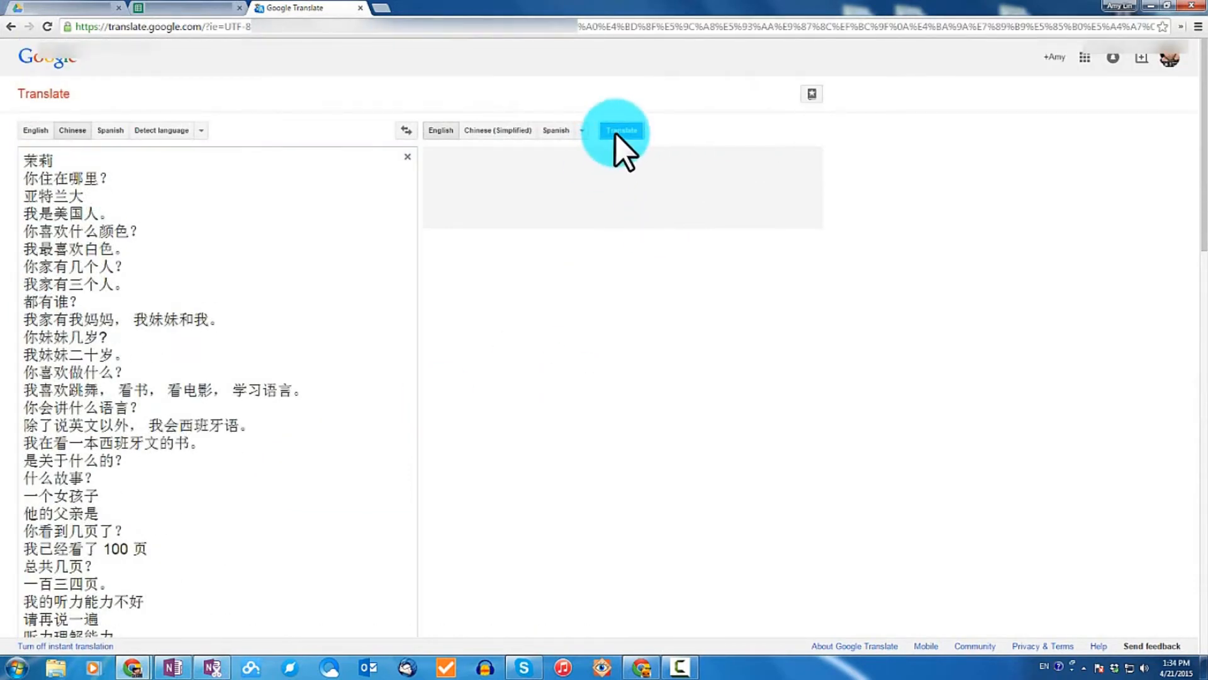
click(620, 129)
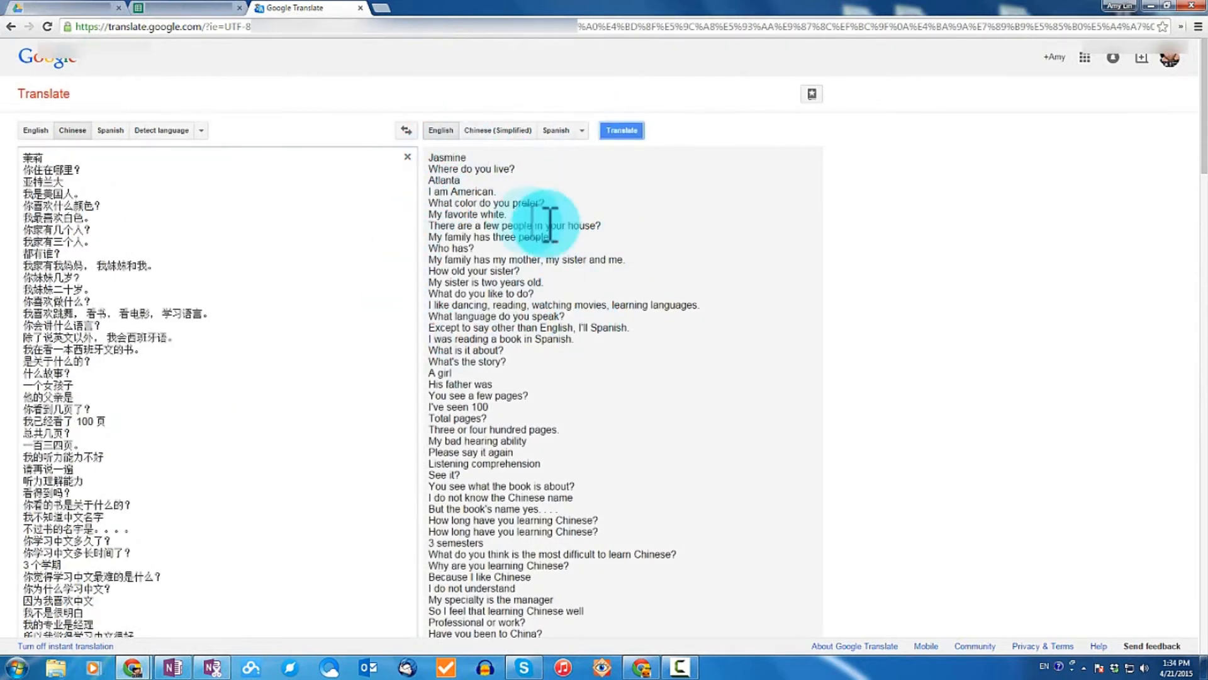
scroll(down, 3)
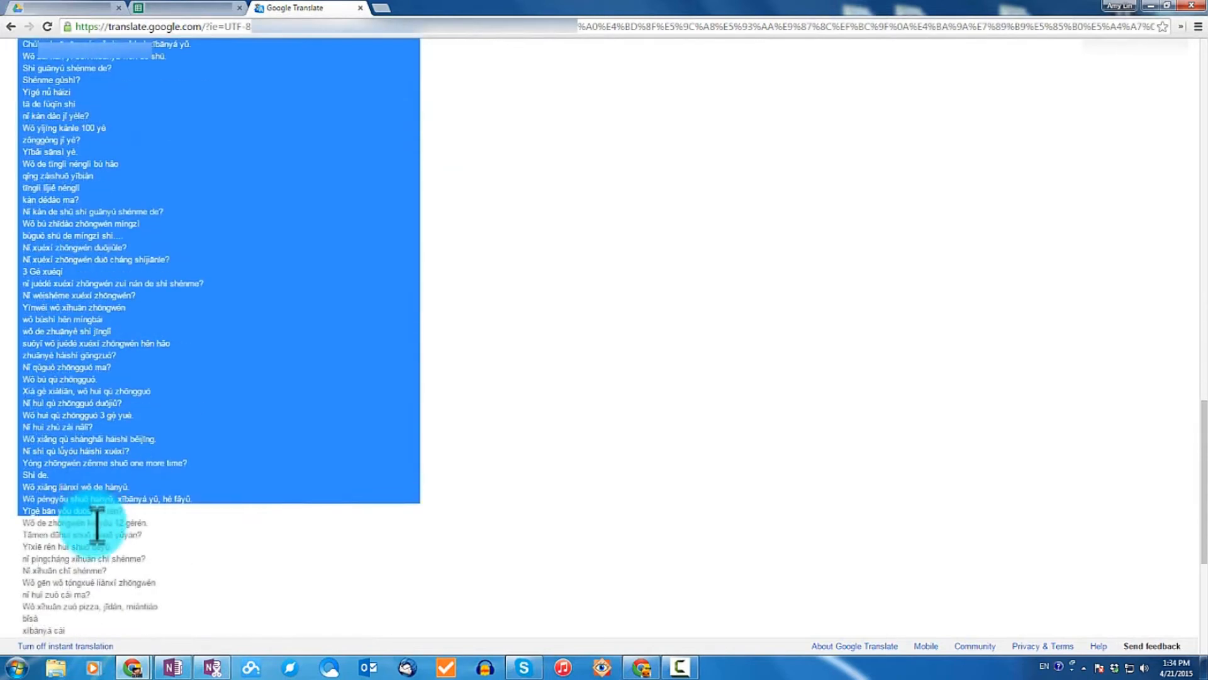
scroll(down, 3)
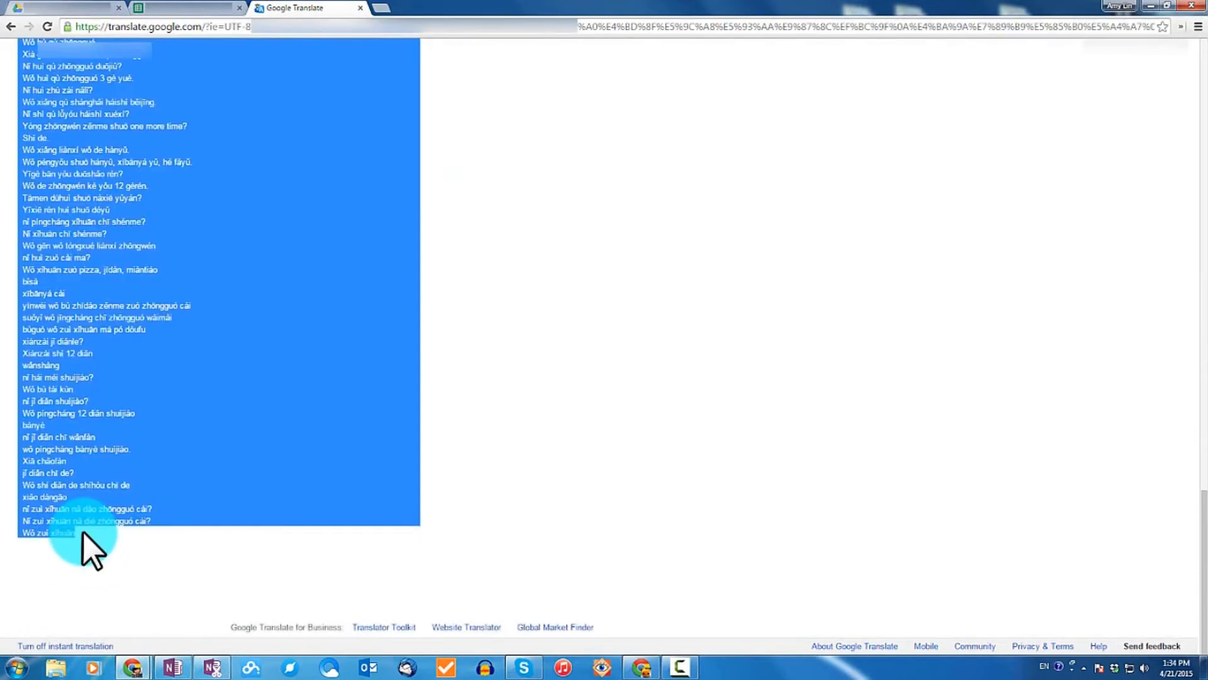
key(ctrl+c)
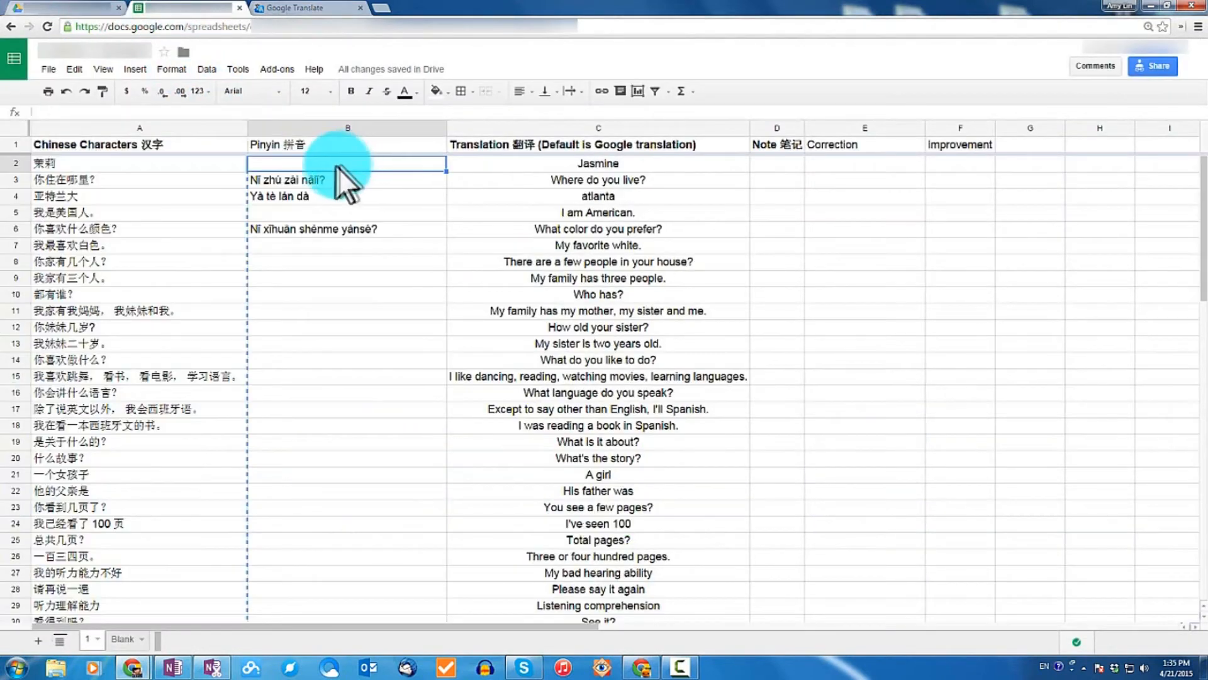
mouse_move(247, 181)
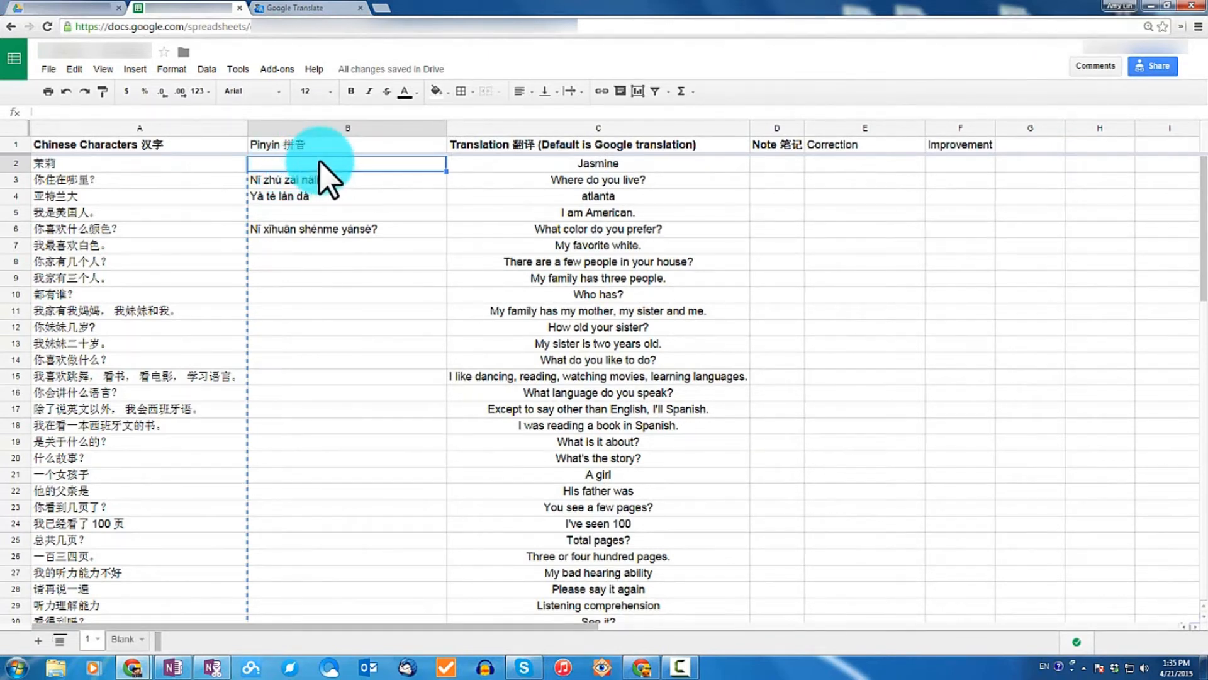
Paste the pinyin down column B from B2, then select A2 as the formatting source.
key(ctrl+v)
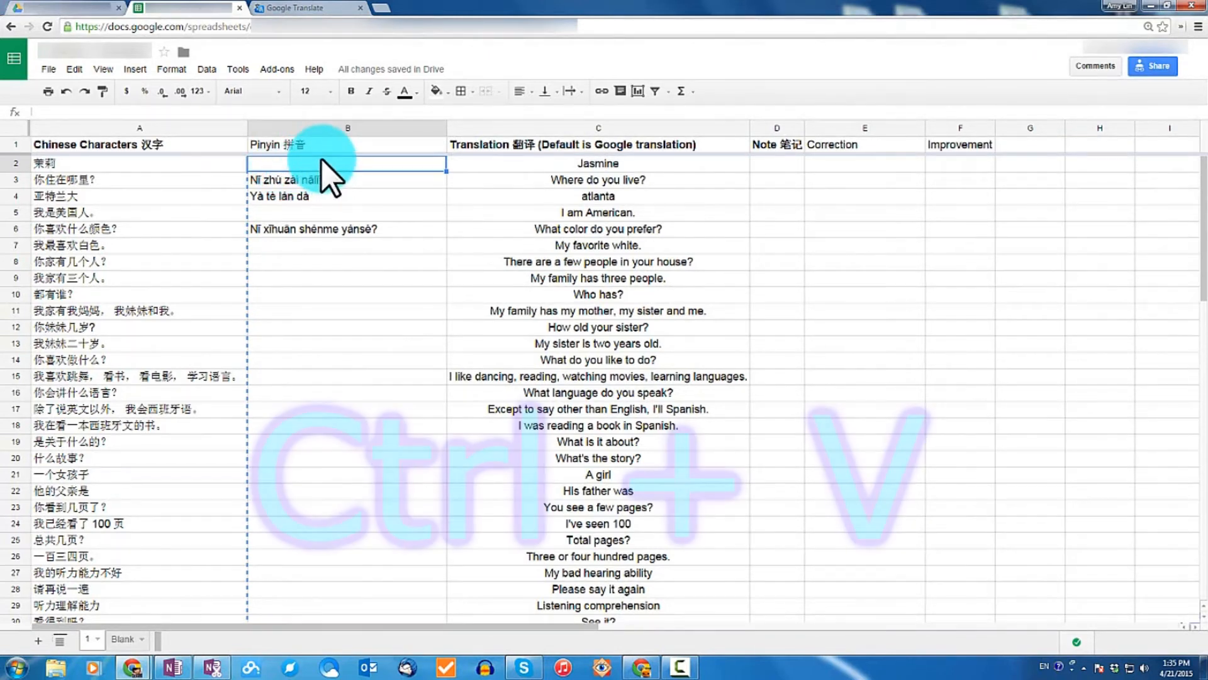
key(ctrl+v)
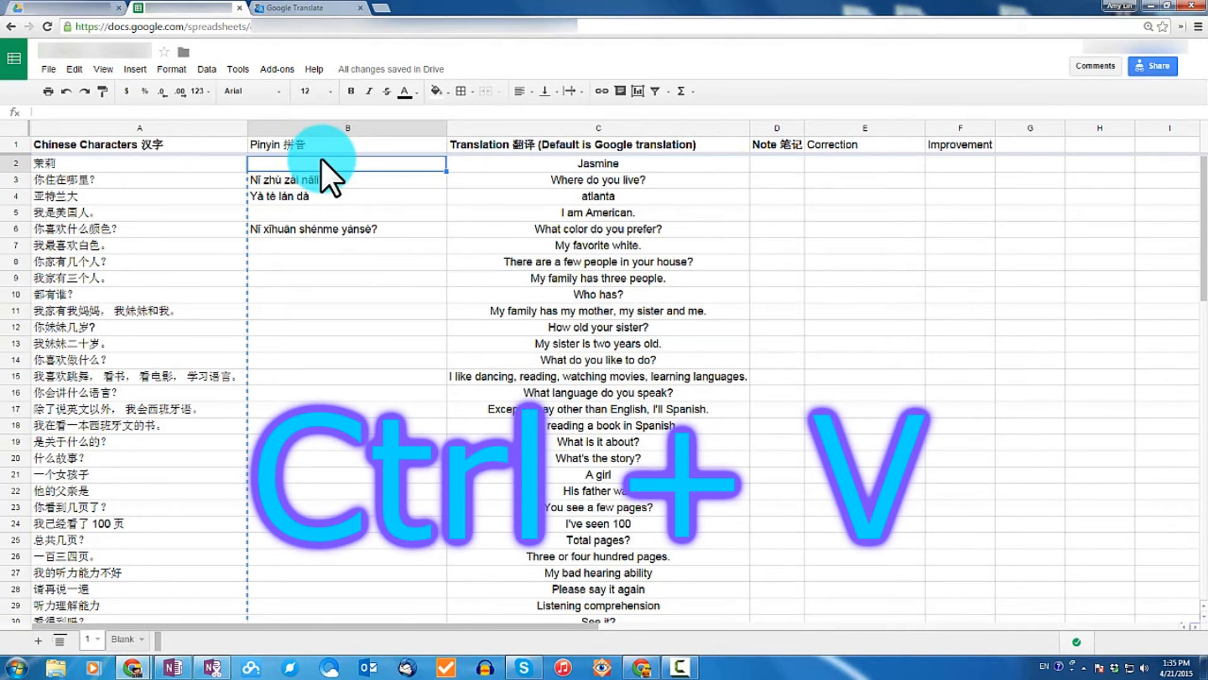
key(ctrl+v)
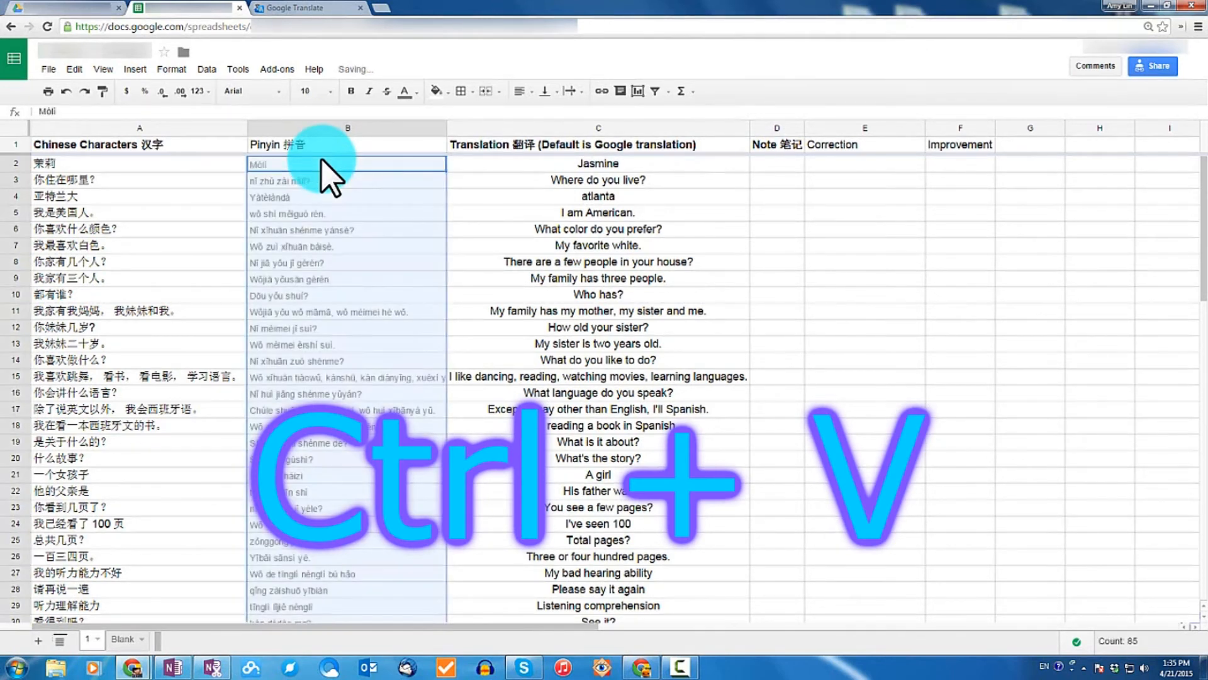
key(ctrl+v)
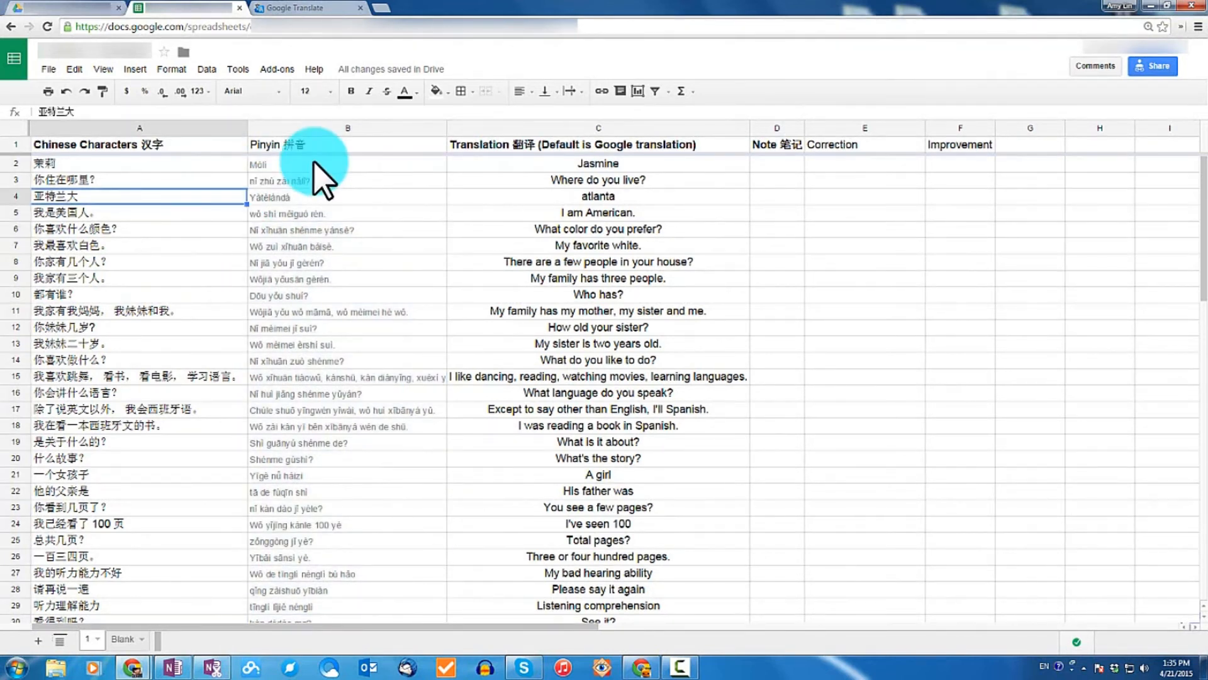
click(139, 162)
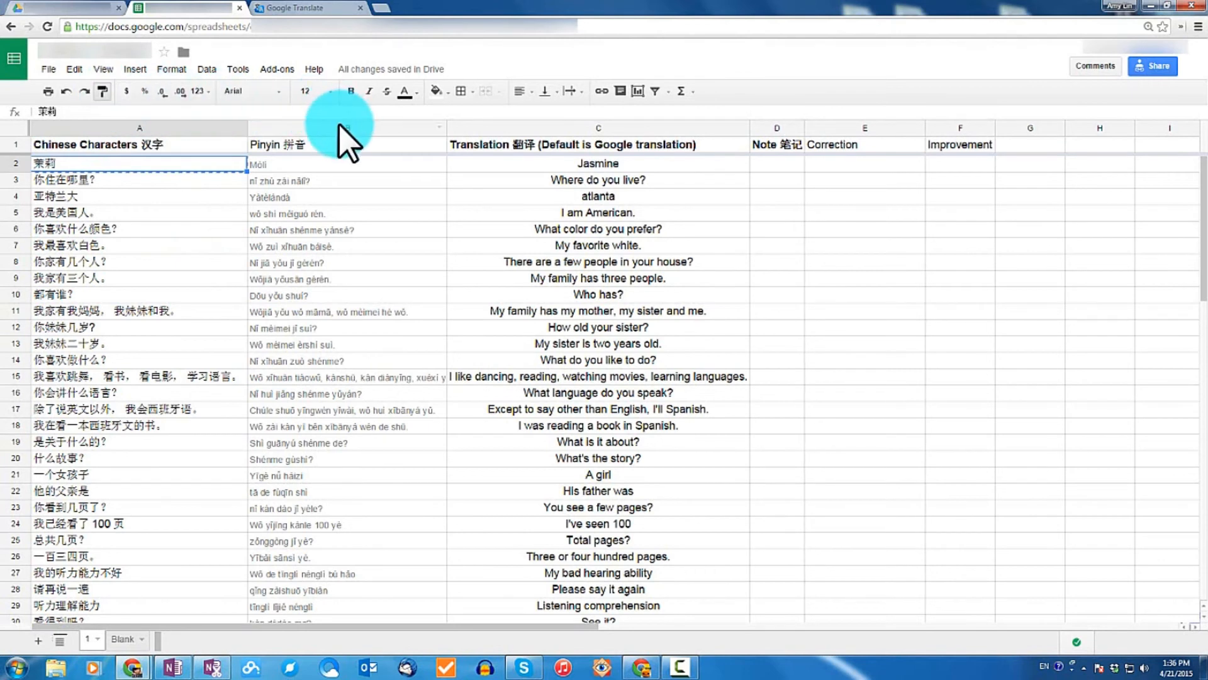
Apply column A's larger black text formatting to the whole Pinyin column with Paint format.
click(347, 143)
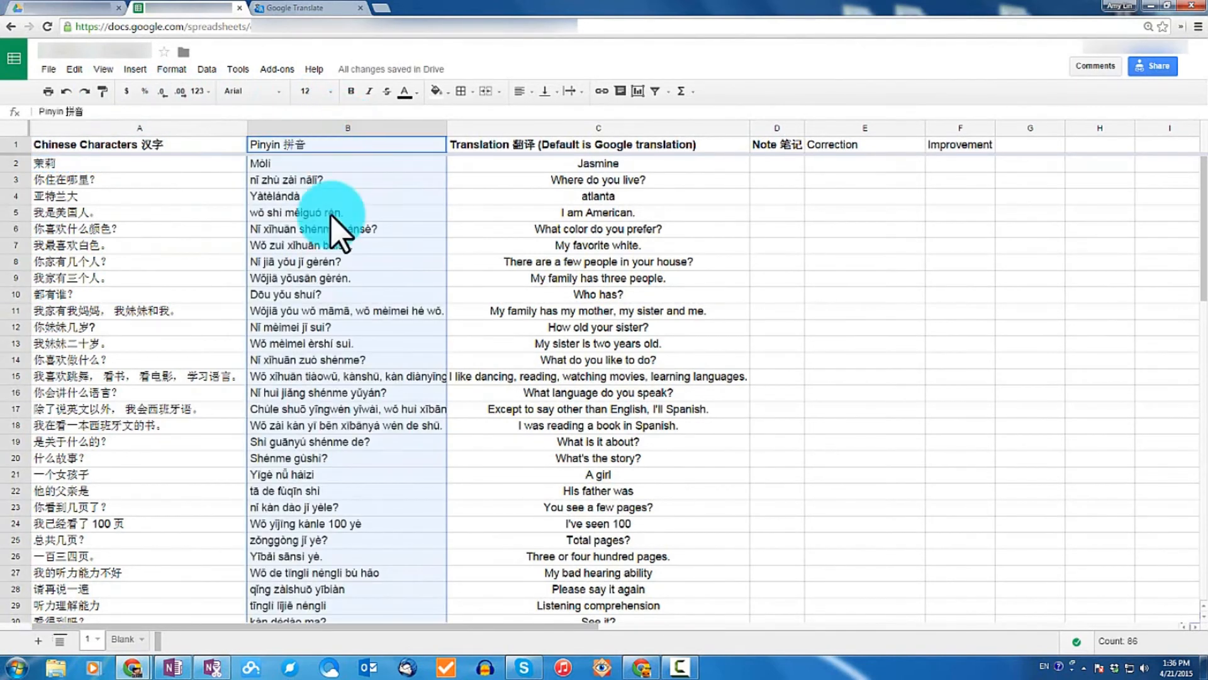
mouse_move(356, 383)
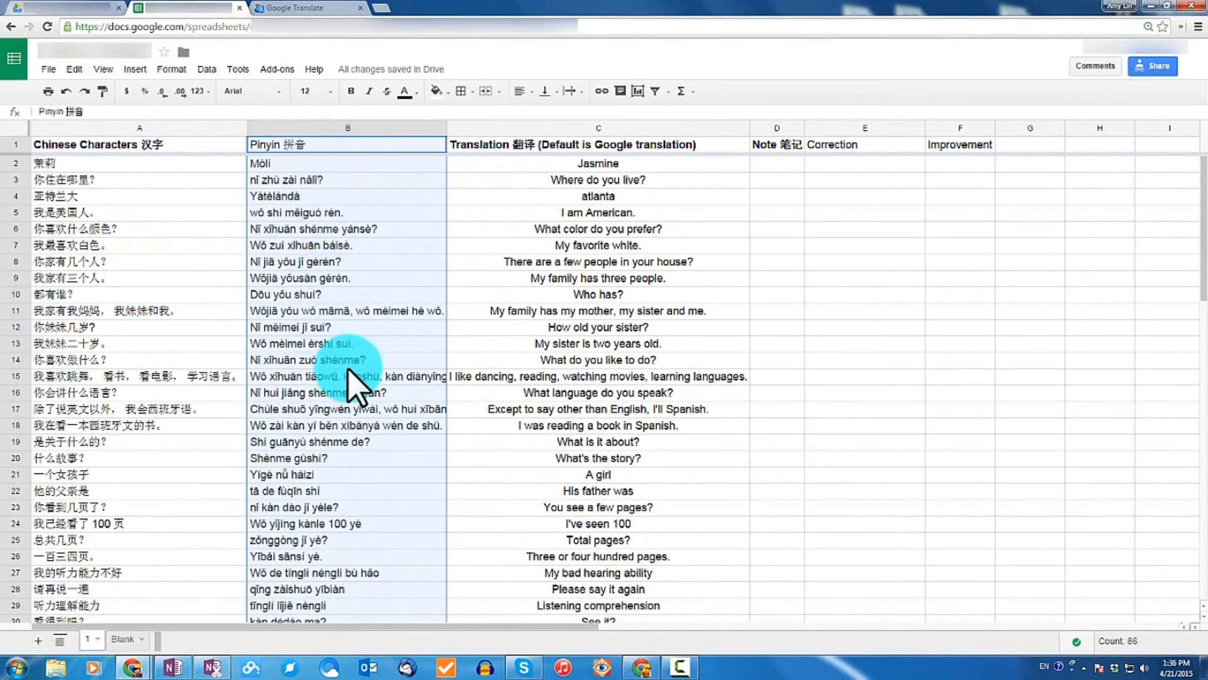
scroll(down, 3)
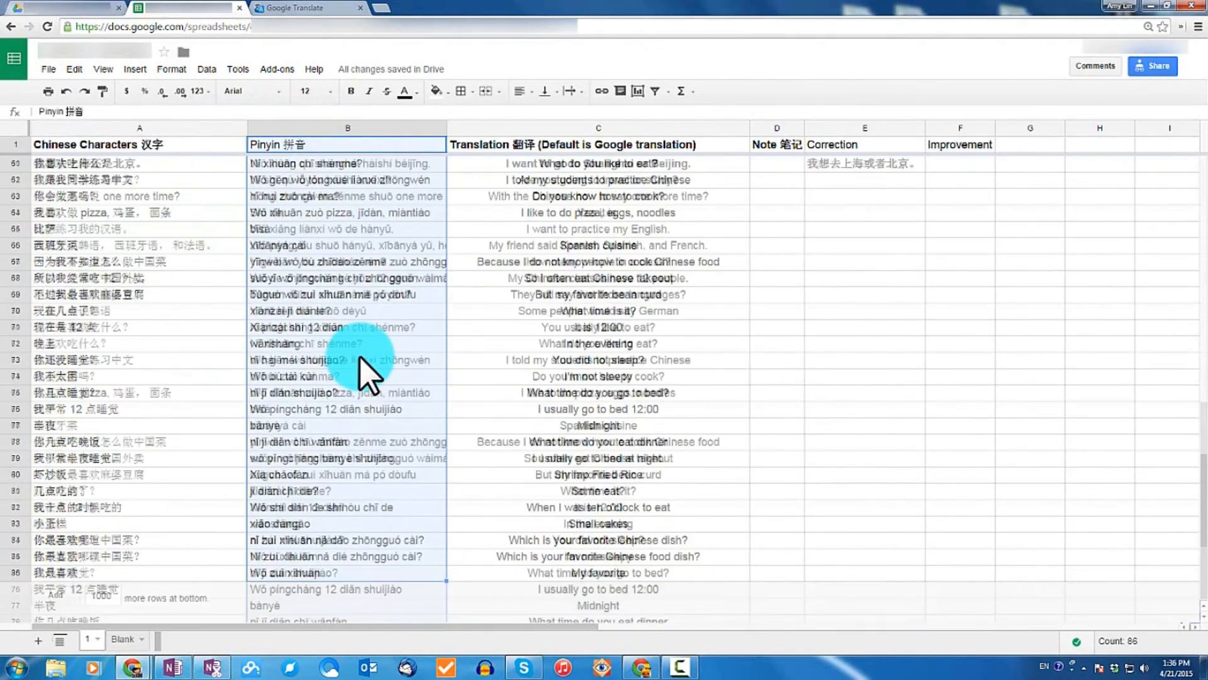